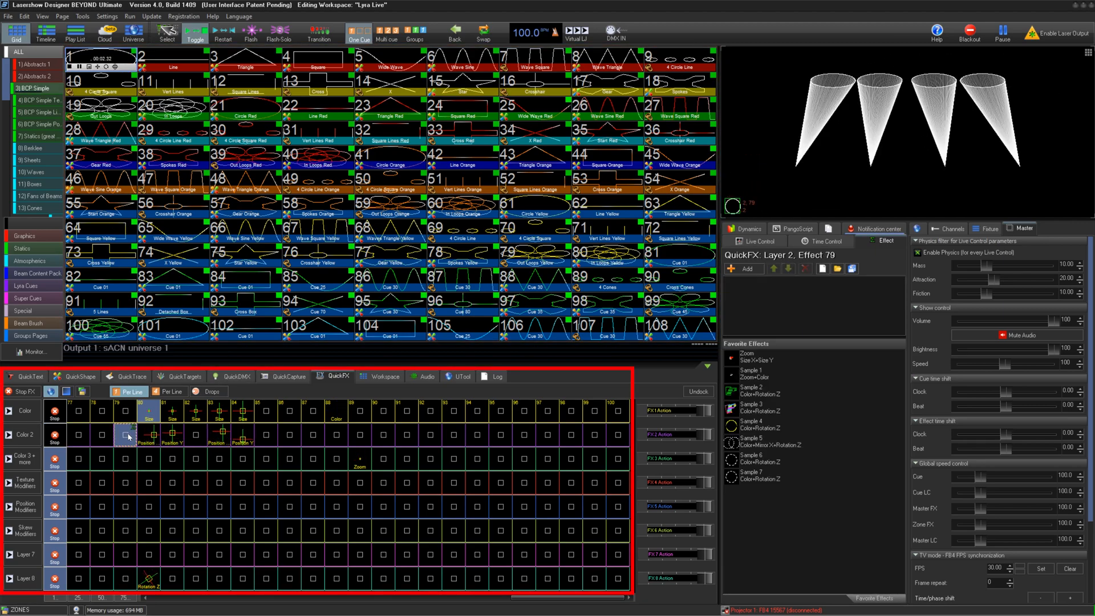
# - Select QuickFX Layer 2 Effect 80 and its oscillating Position X effect
pyautogui.click(145, 436)
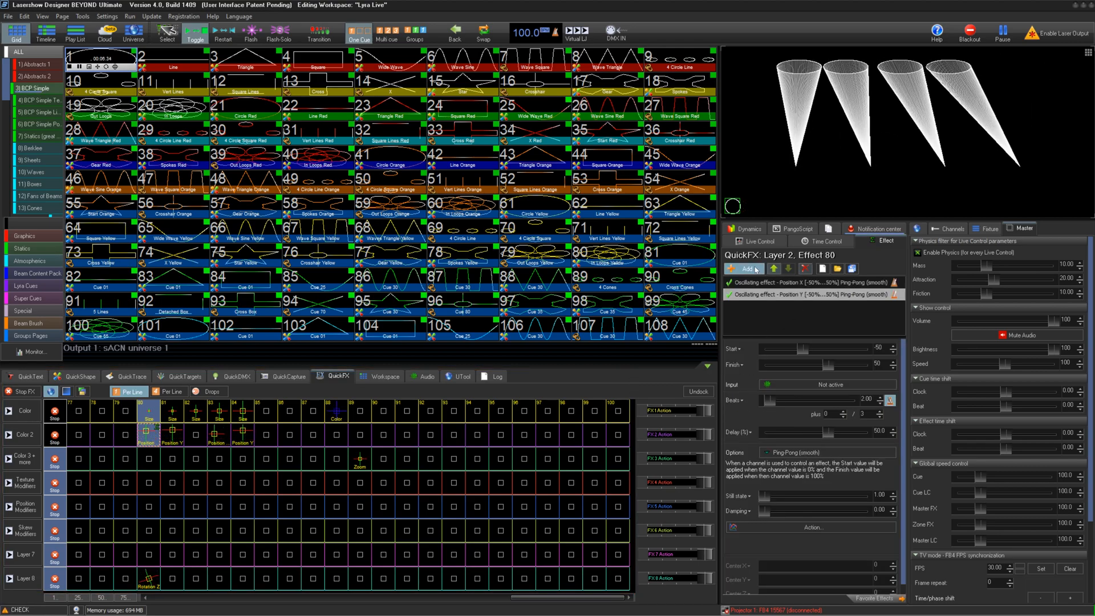
pyautogui.click(744, 269)
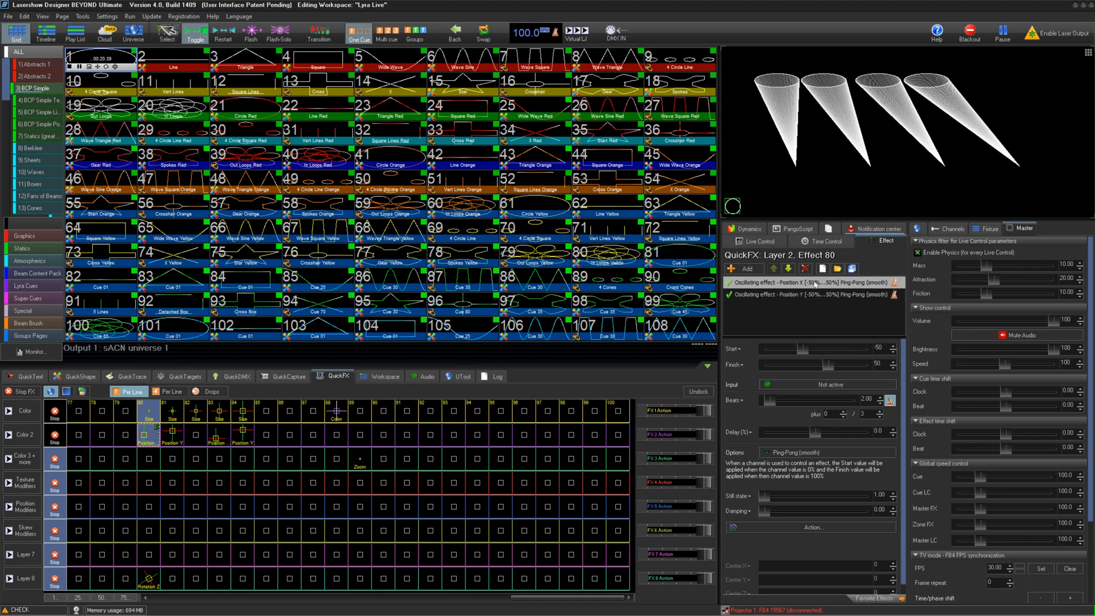
# - Show the Position X effect's properties with its 0.5 multi-zone clock shift
pyautogui.rightClick(851, 268)
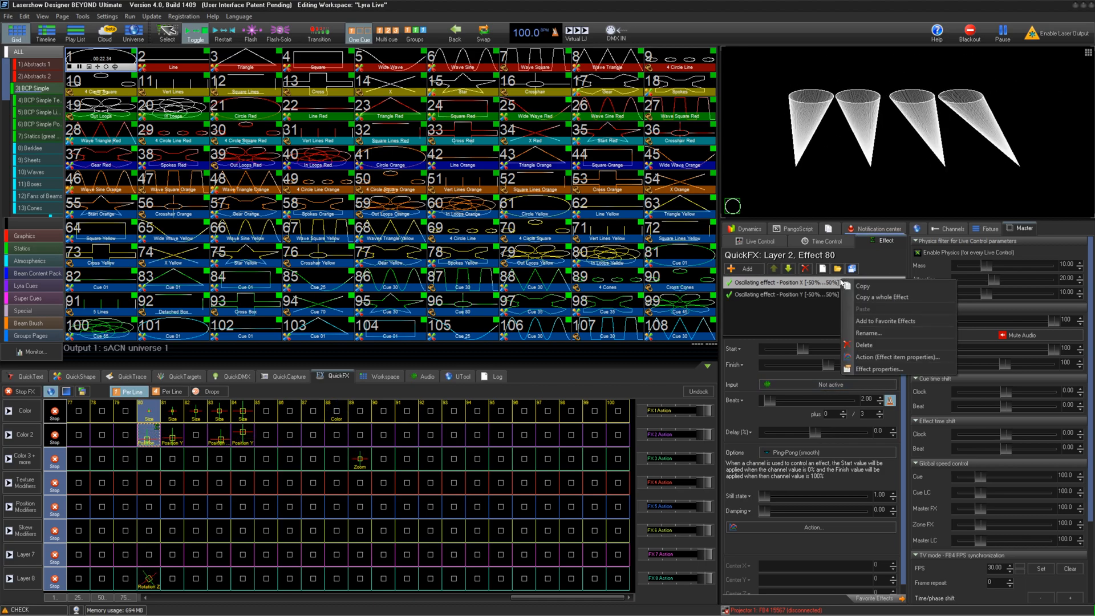
pyautogui.click(880, 369)
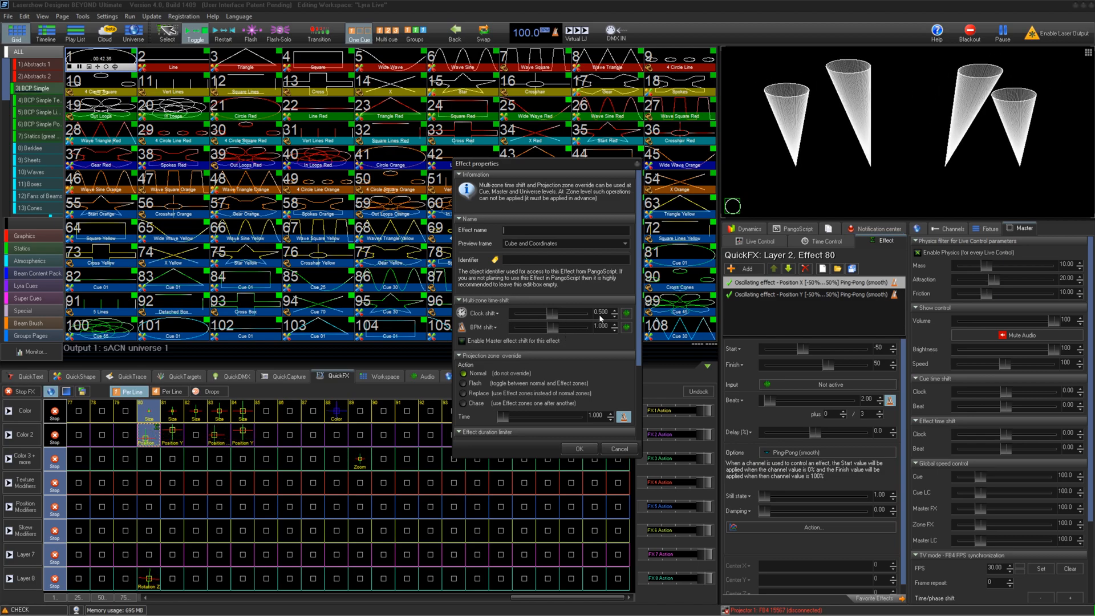
# - Reduce the multi-zone clock shift from 0.500 to 0.100
pyautogui.click(578, 447)
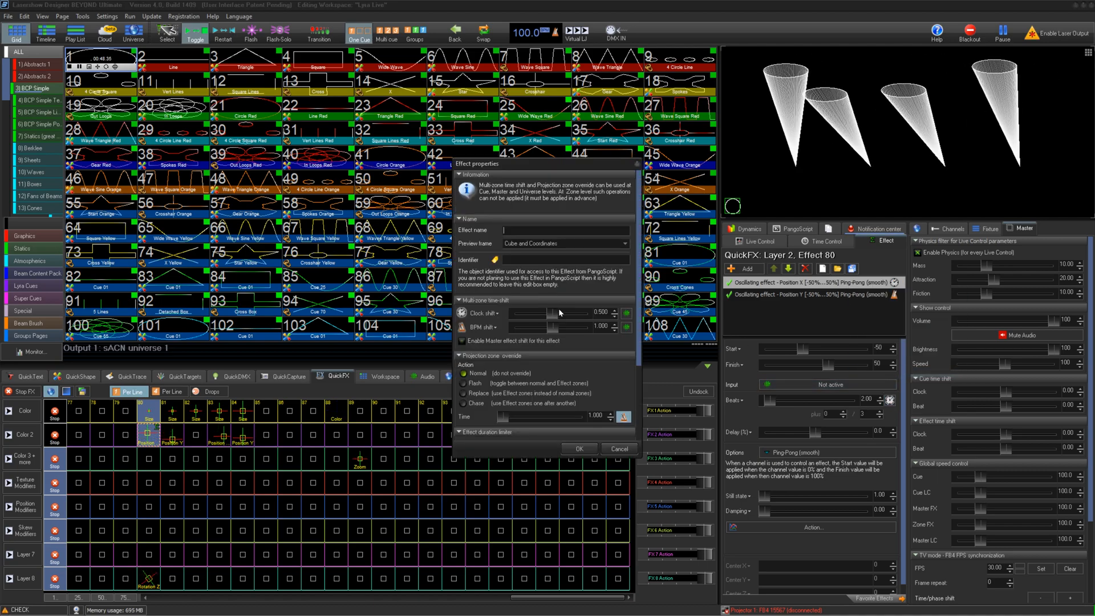
pyautogui.moveTo(528, 312); pyautogui.dragTo(559, 312)
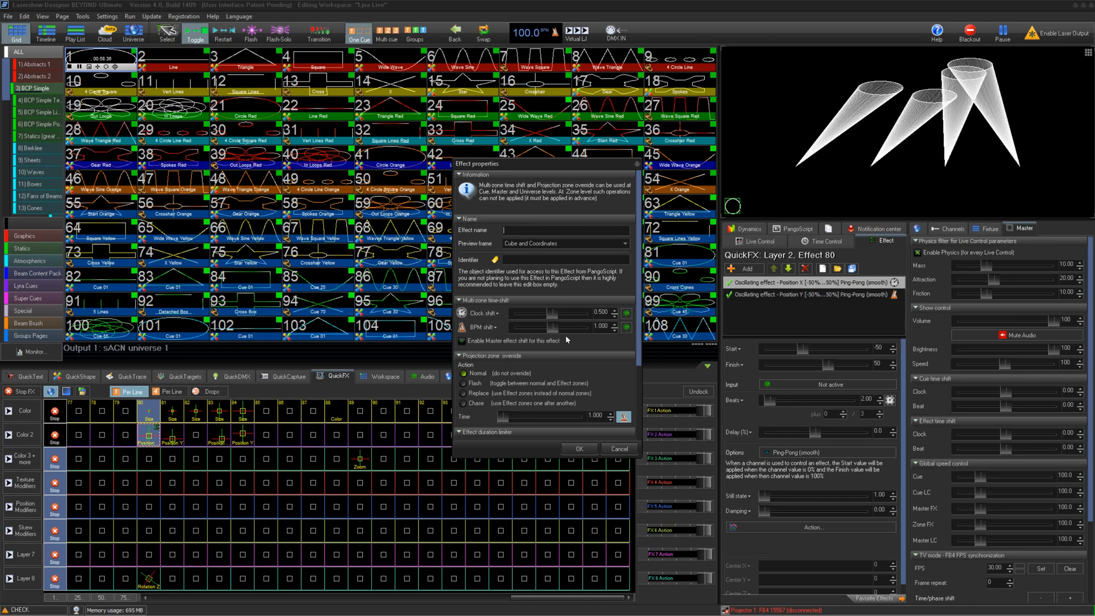
# - Enable Master effect shift for the effect and raise the Master cue-line clock shift to 1.00
pyautogui.click(461, 341)
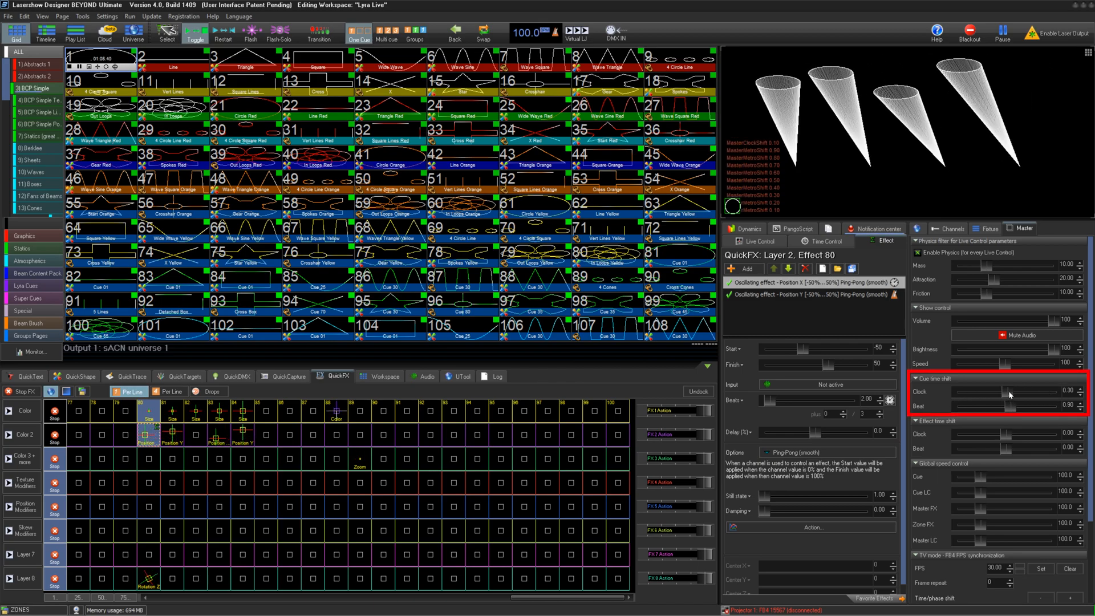
pyautogui.moveTo(1010, 396); pyautogui.dragTo(1062, 396)
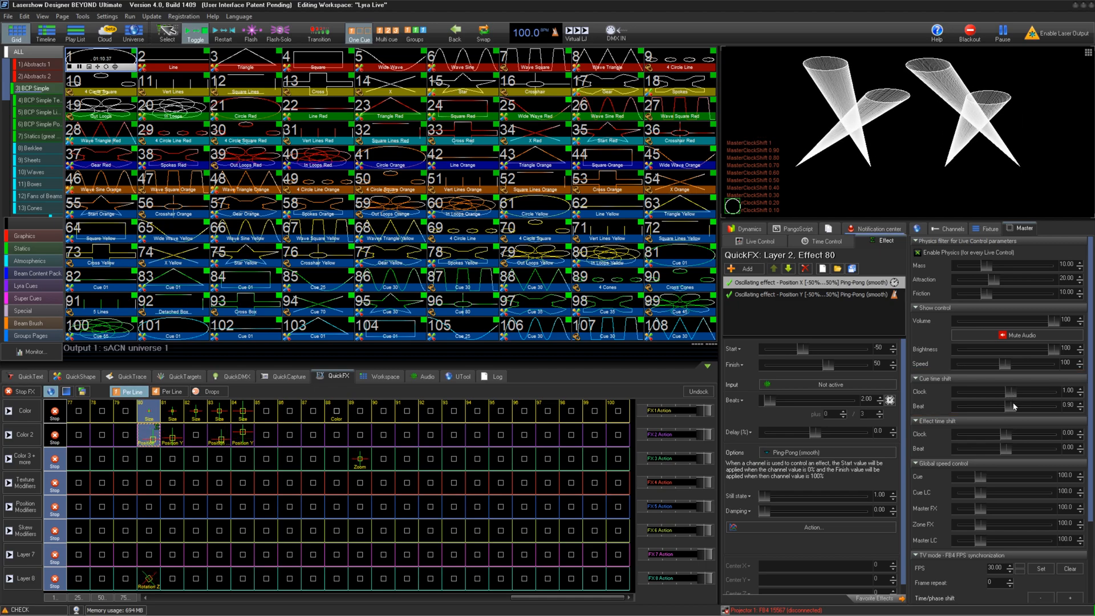